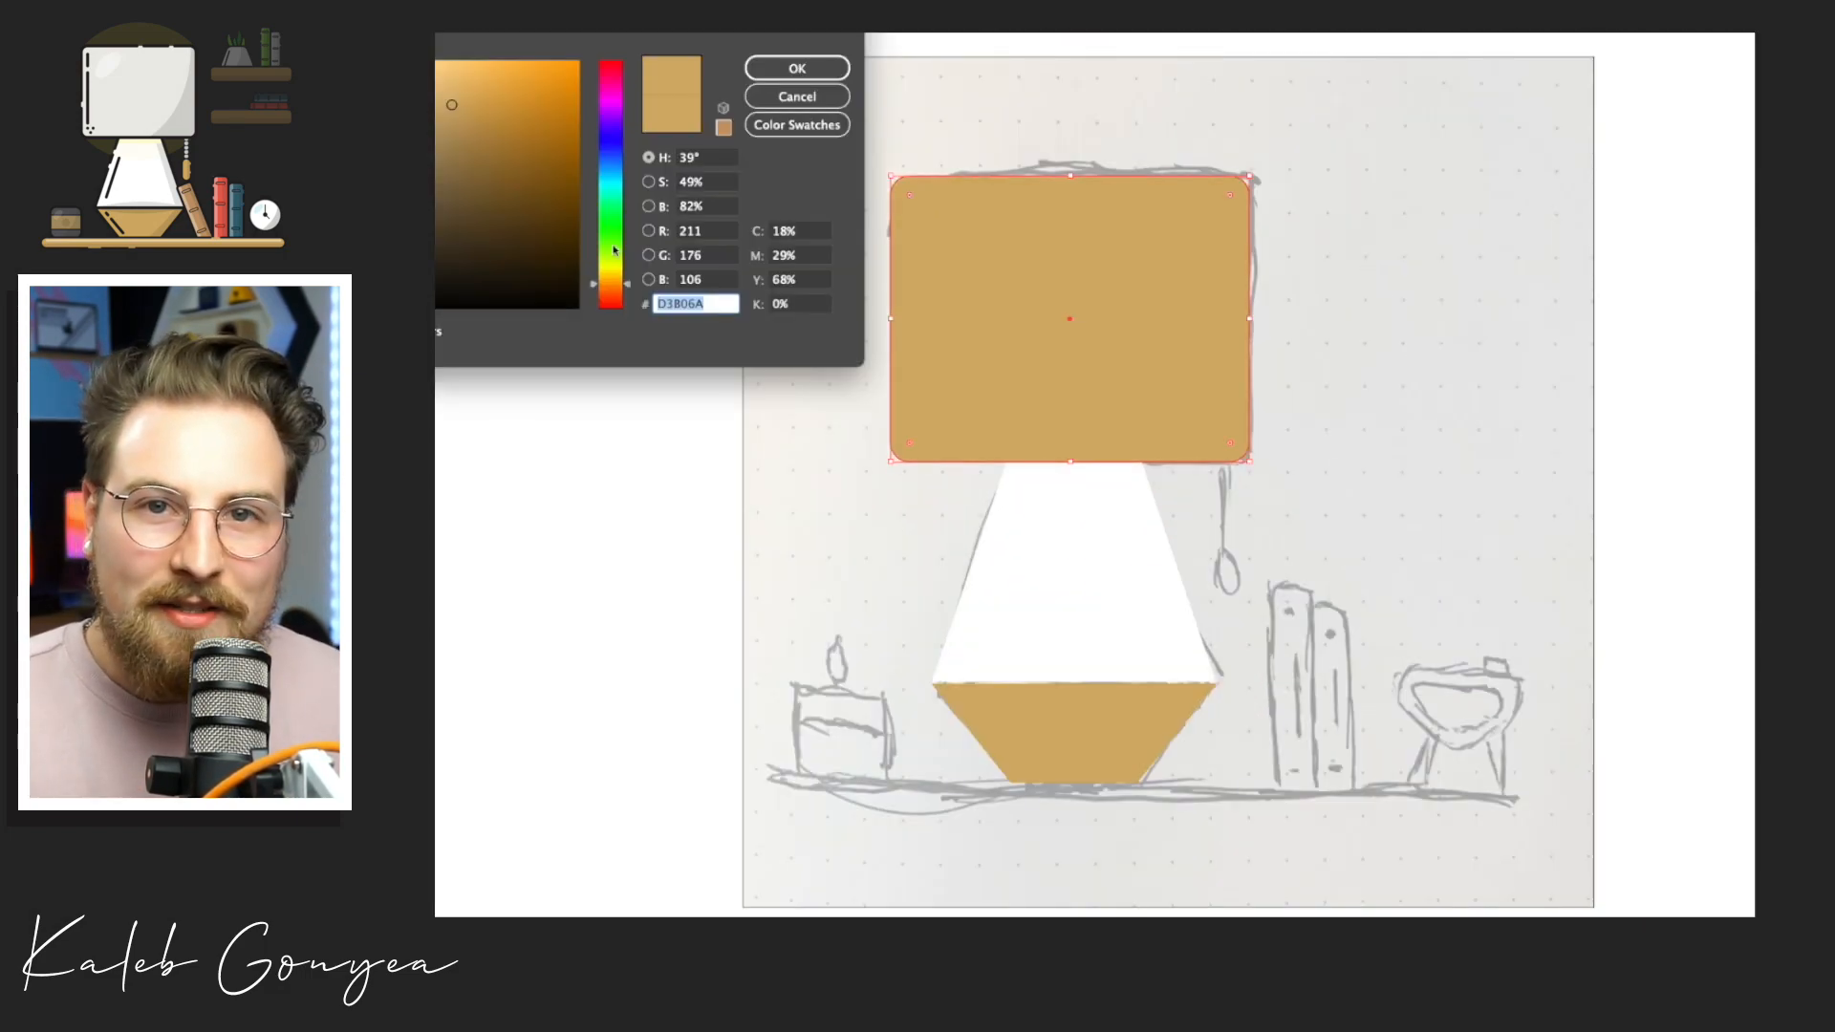
Step: Trace the sketch into outlined lamp shapes: pale shade, pull chain, candle, red and blue books, clock
{"action": "left_click", "coordinate": [796, 67]}
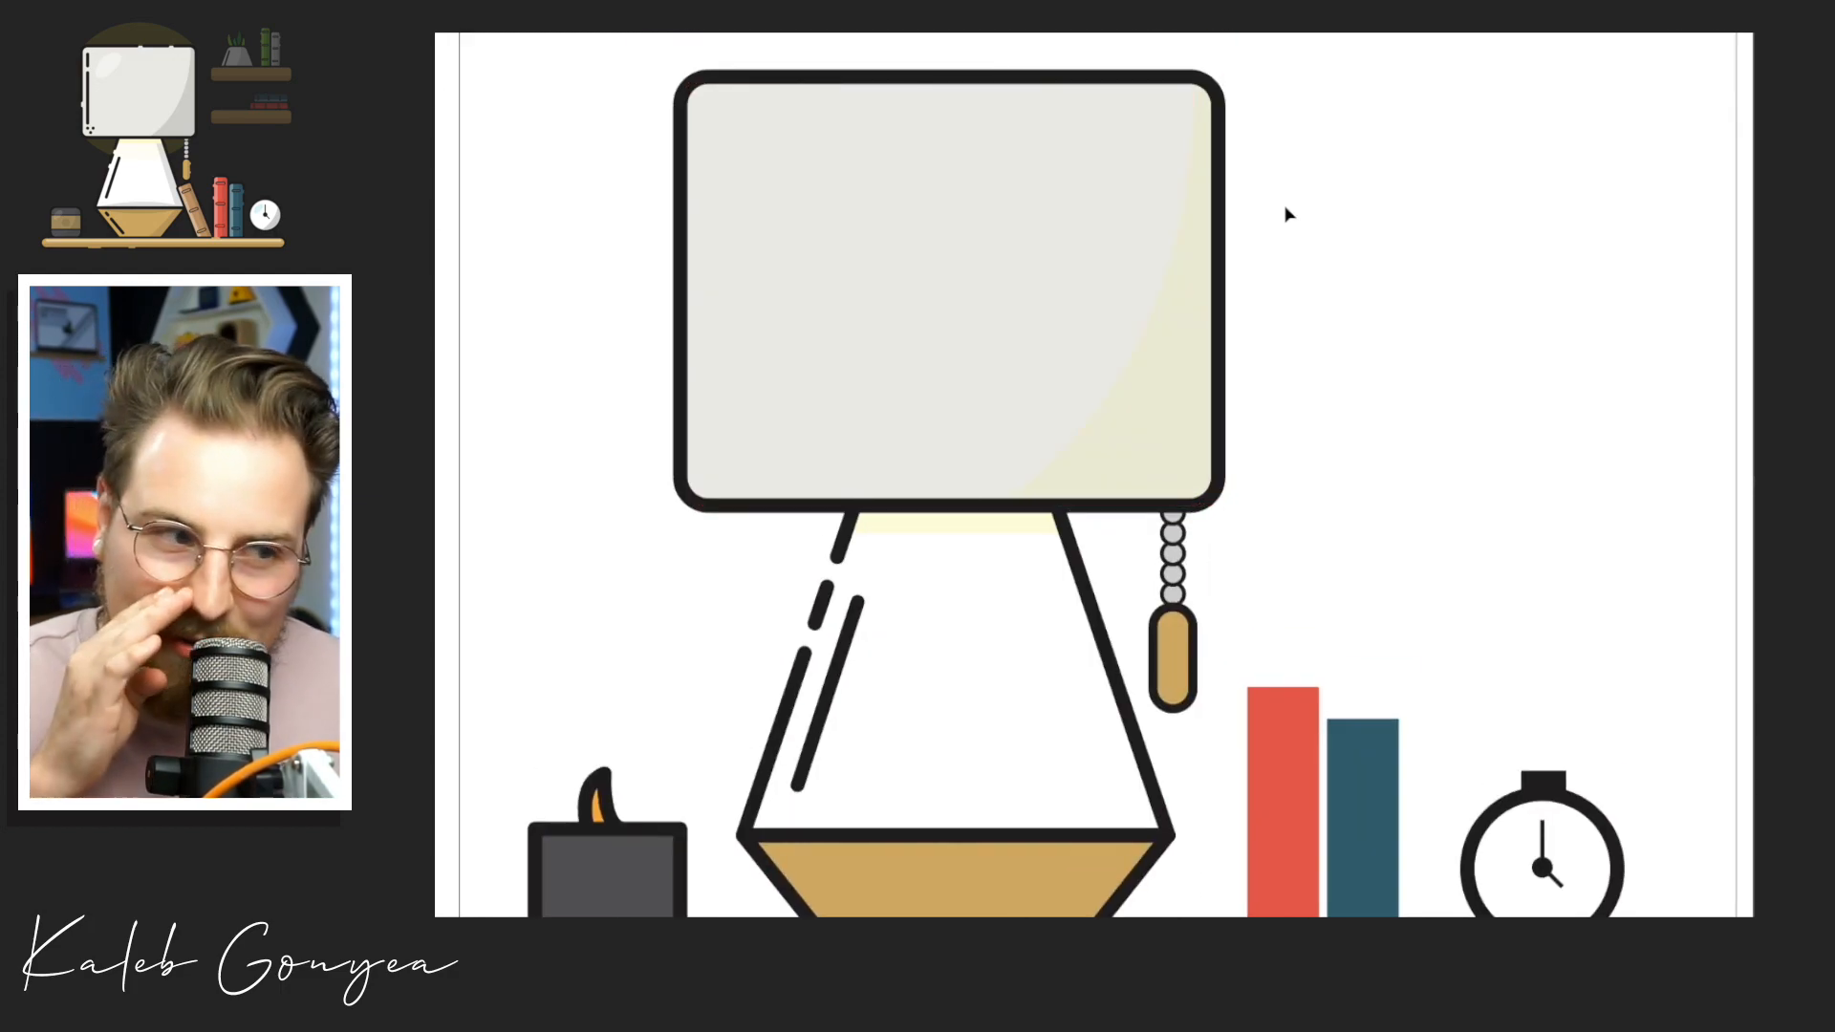
Step: Select the tan lamp pull and Paste in Back to place a copy behind it
{"action": "left_click", "coordinate": [948, 289]}
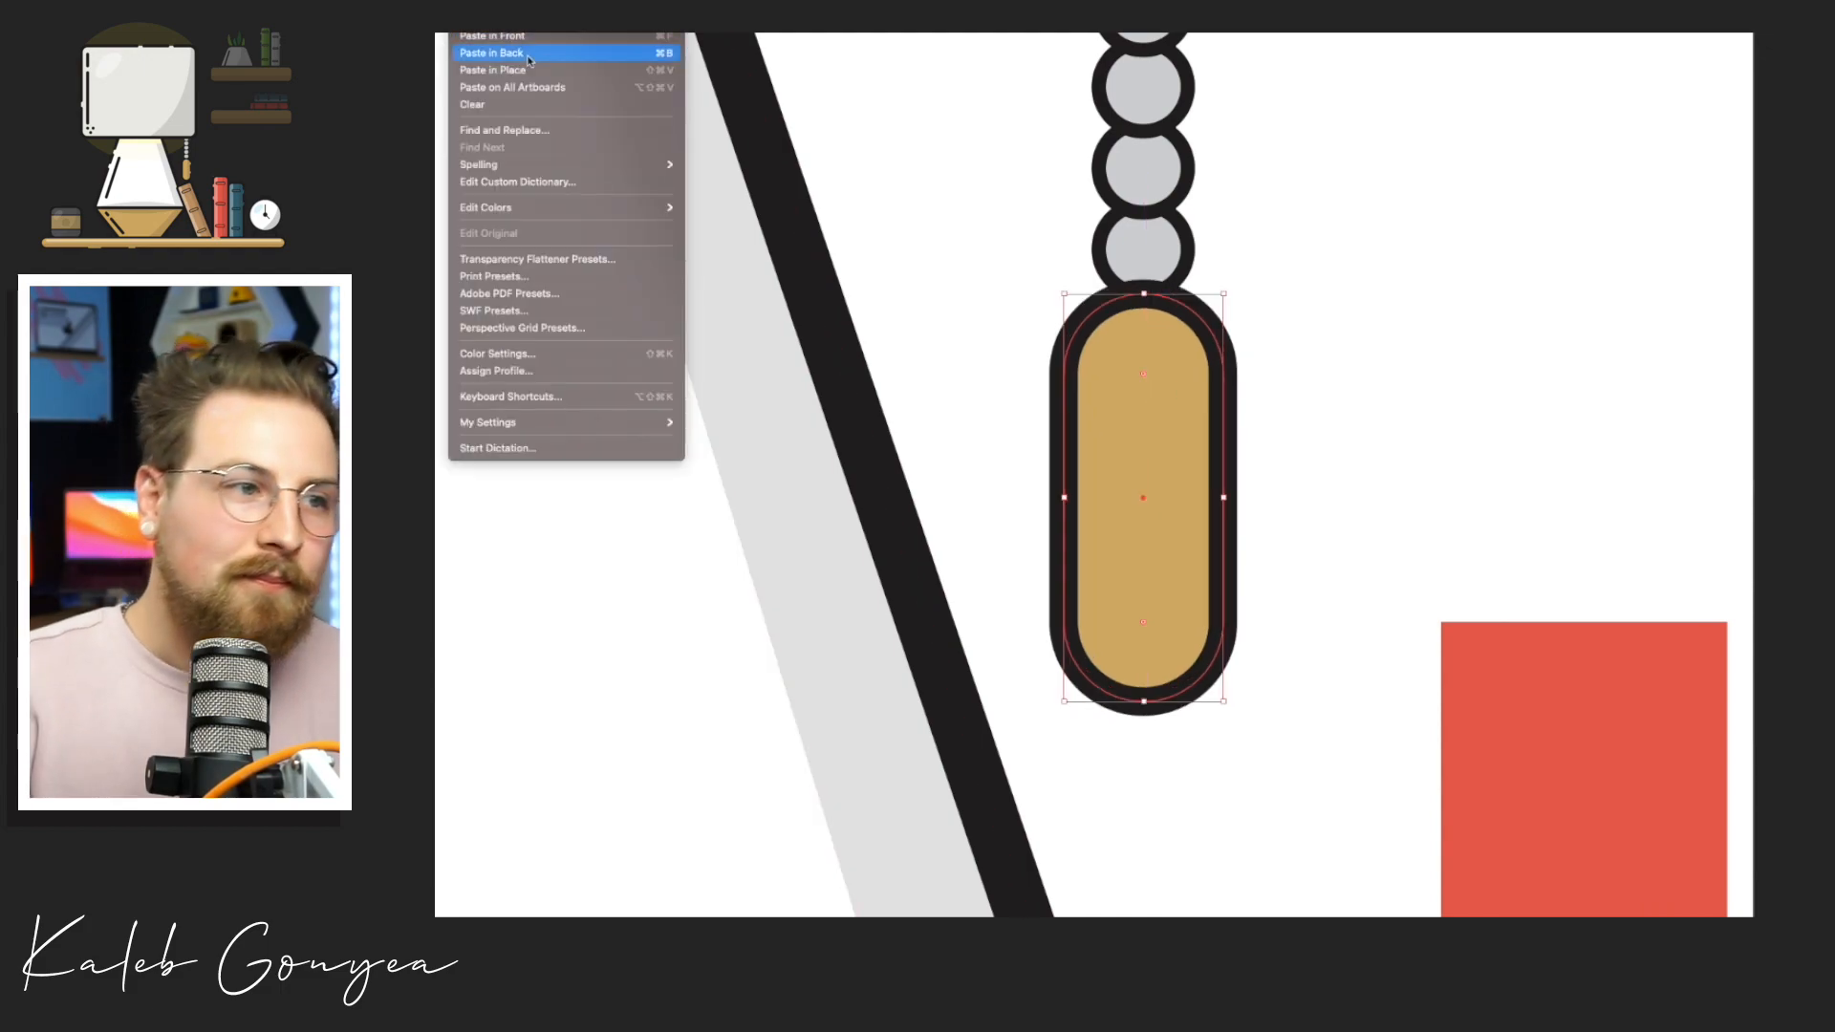
{"action": "left_click", "coordinate": [493, 53]}
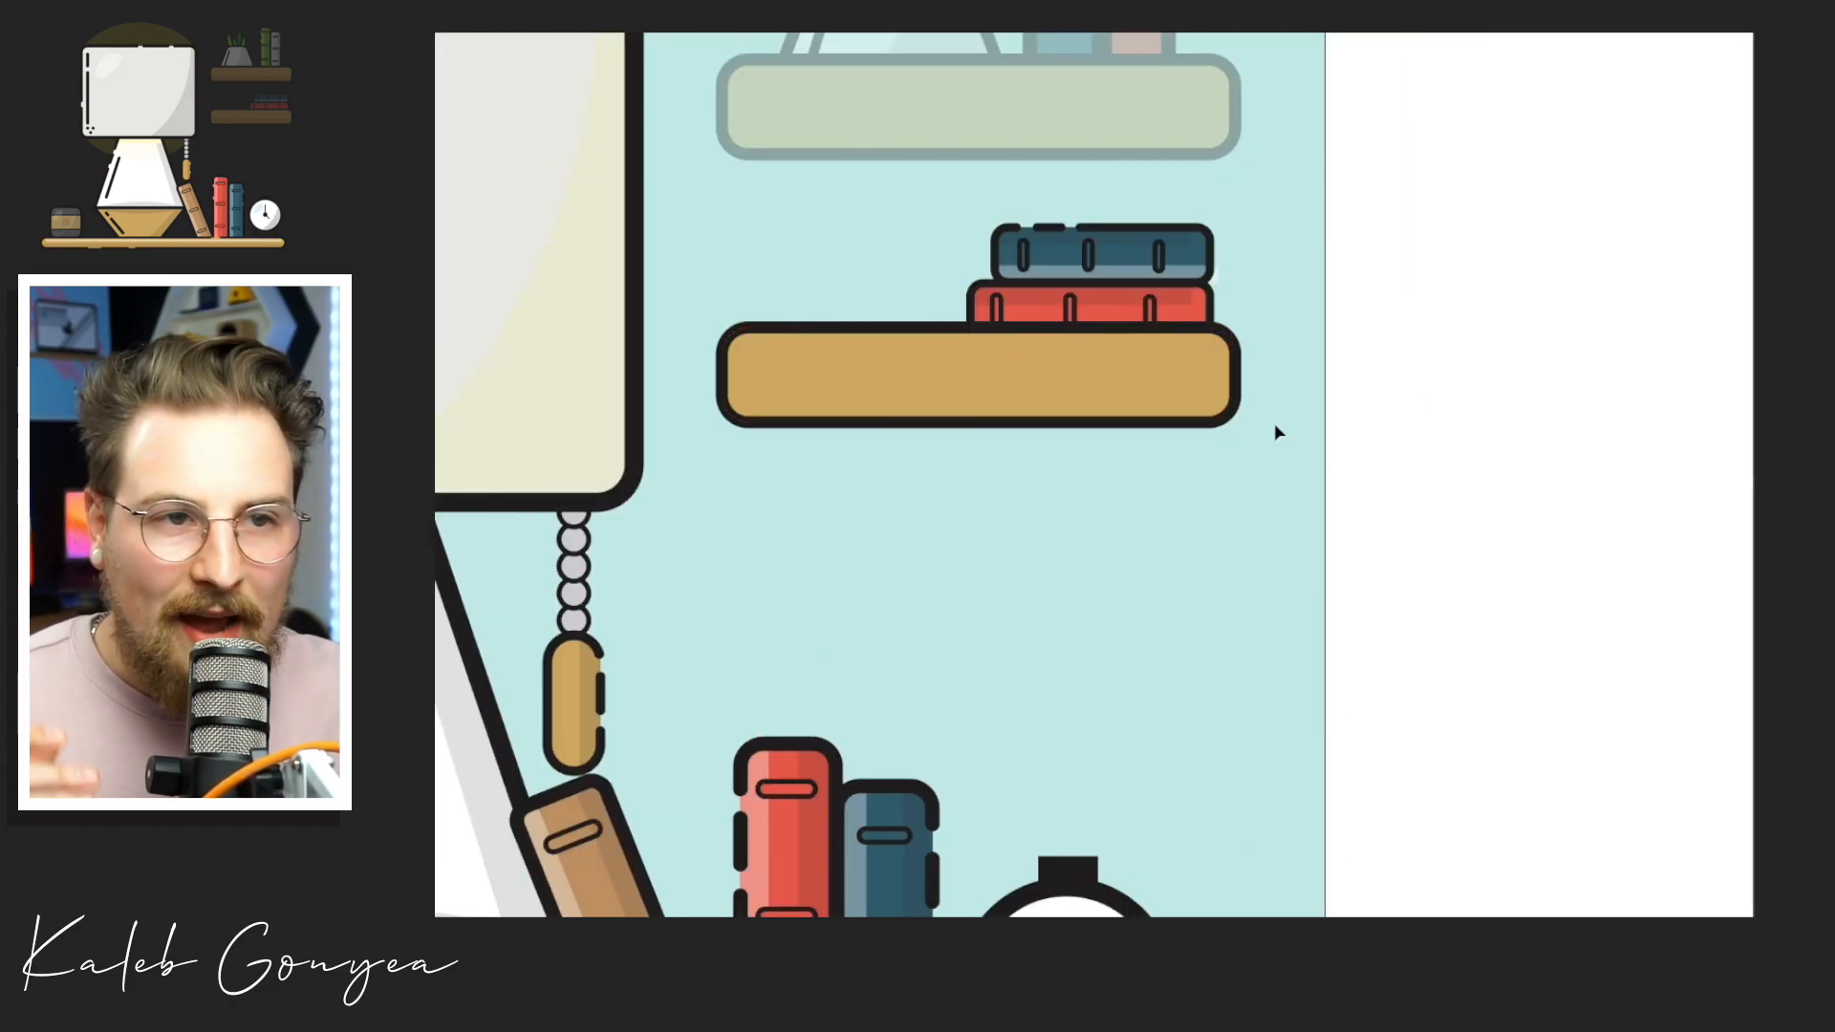
{"action": "mouse_move", "coordinate": [1375, 429]}
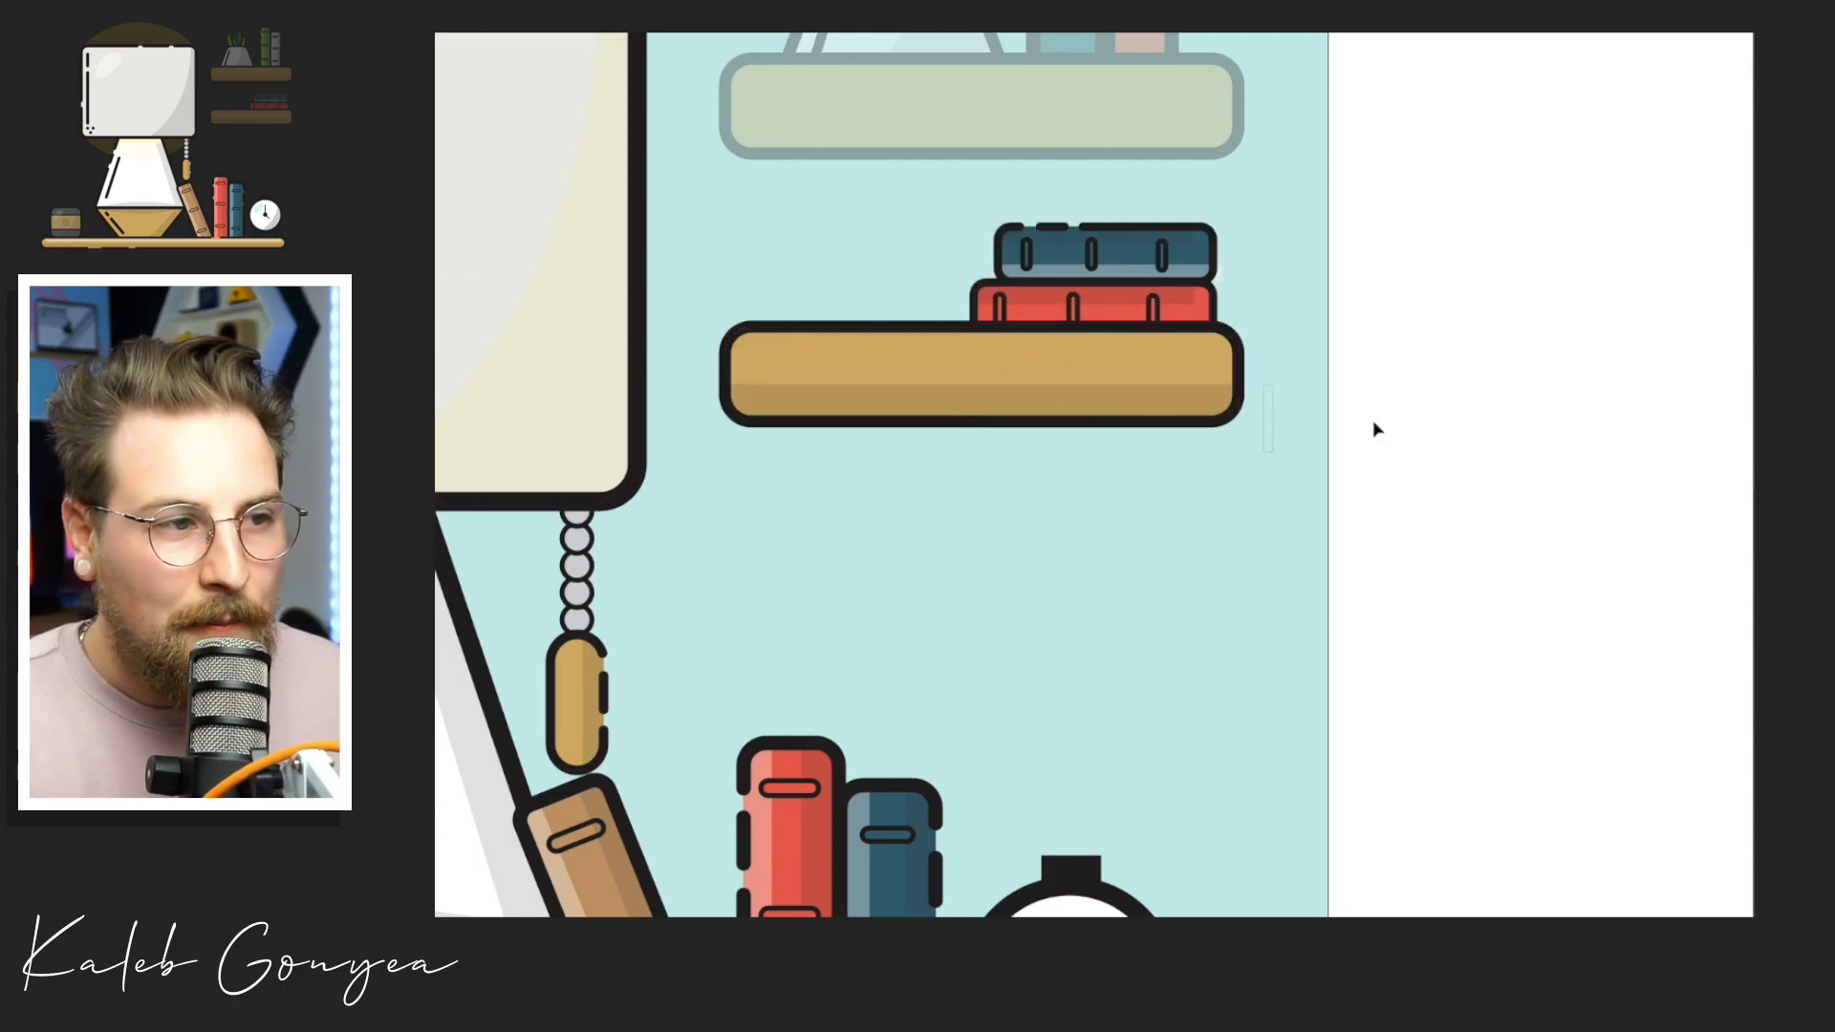